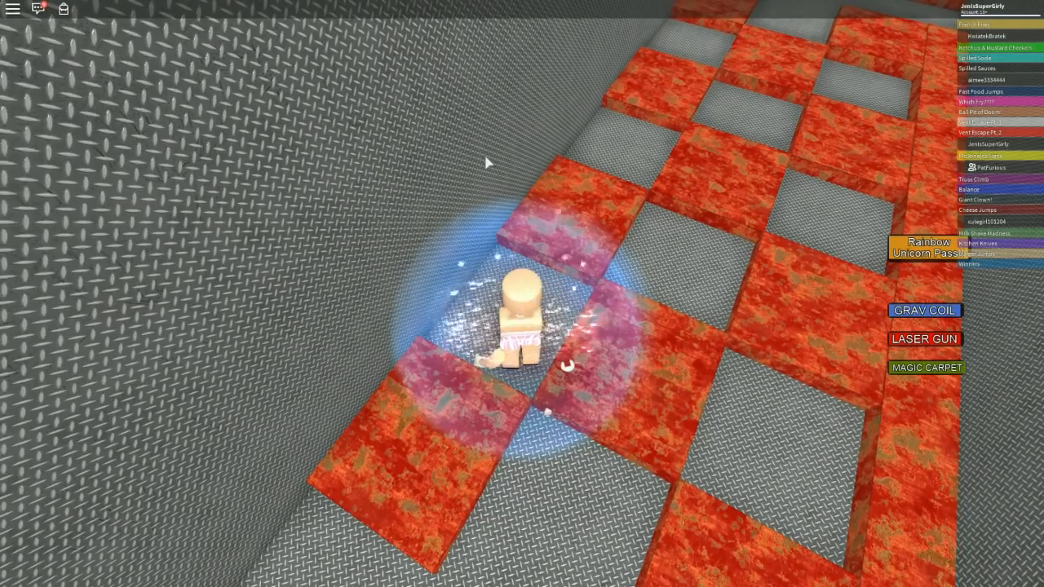
pyautogui.moveTo(621, 90)
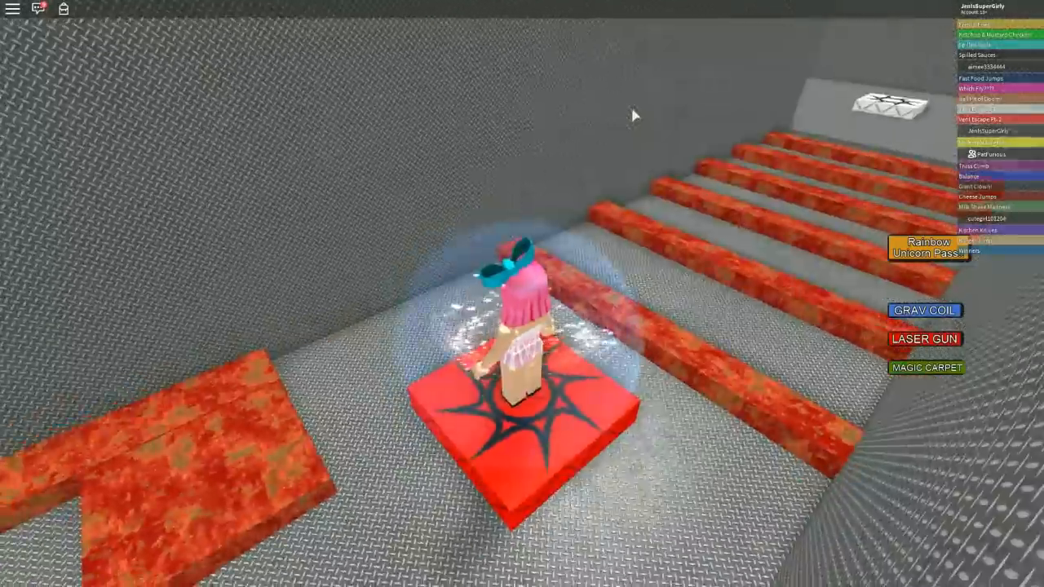
pyautogui.moveTo(635, 116)
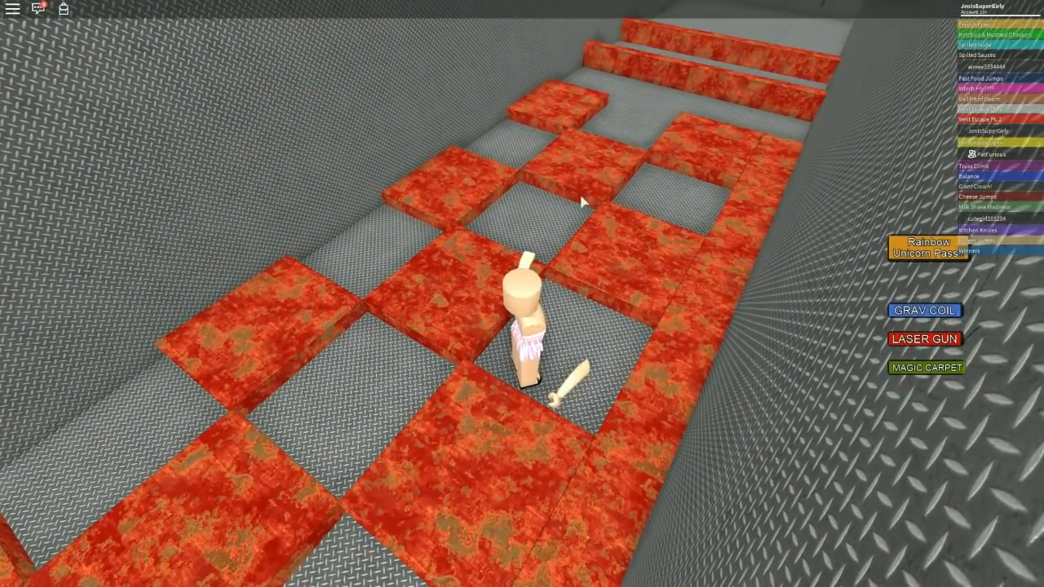
pyautogui.moveTo(630, 266)
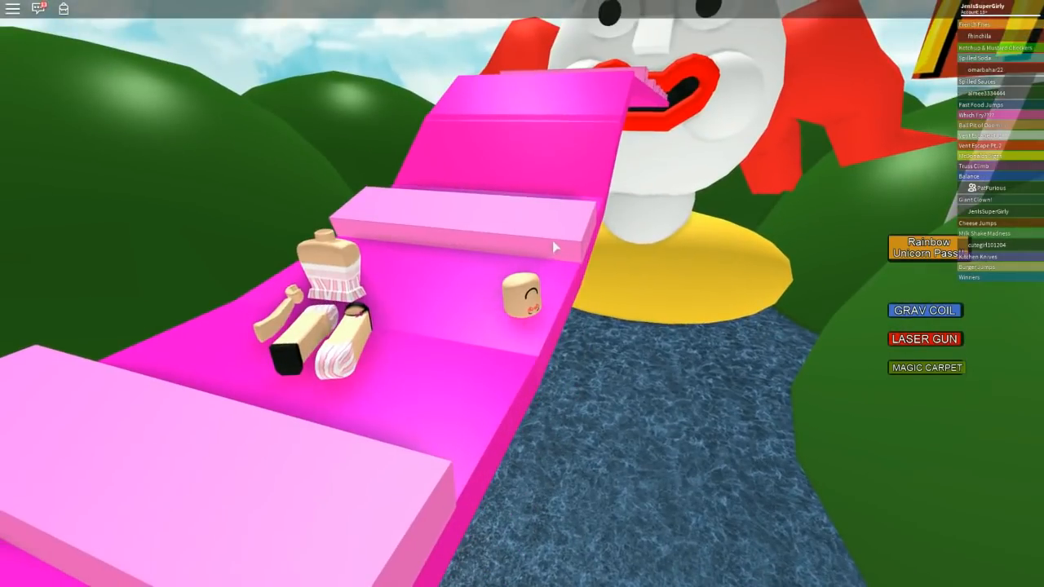
pyautogui.moveTo(497, 242)
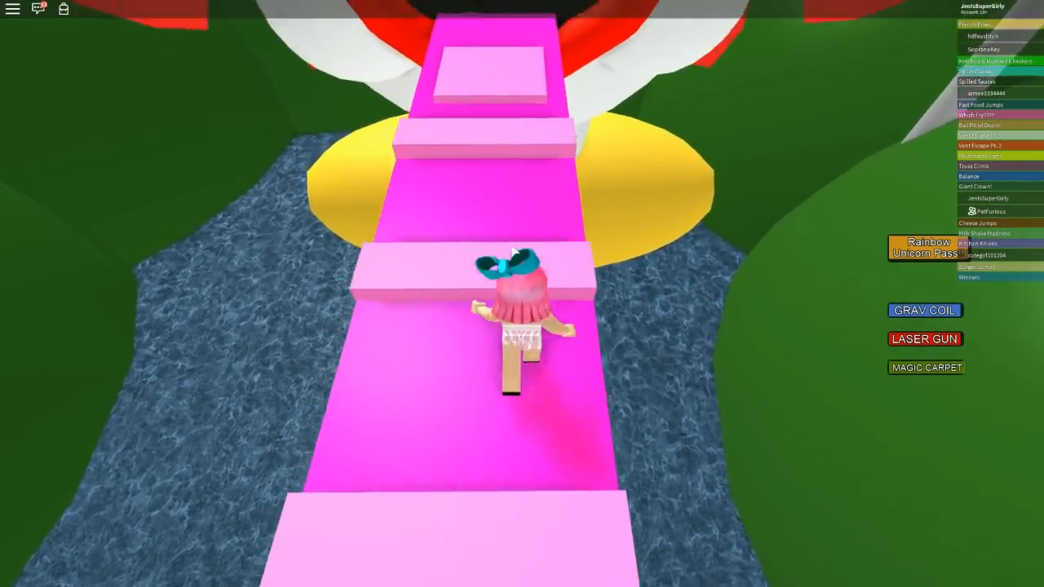
# - Run the pink-haired avatar forward onto the pink stepped walkway over the water
pyautogui.press('w')
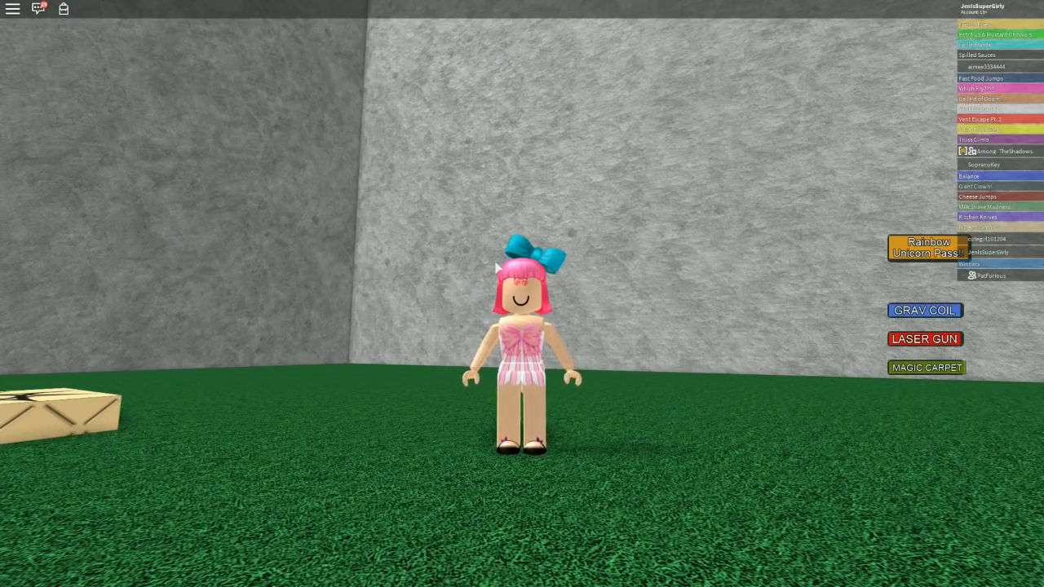
pyautogui.moveTo(635, 454)
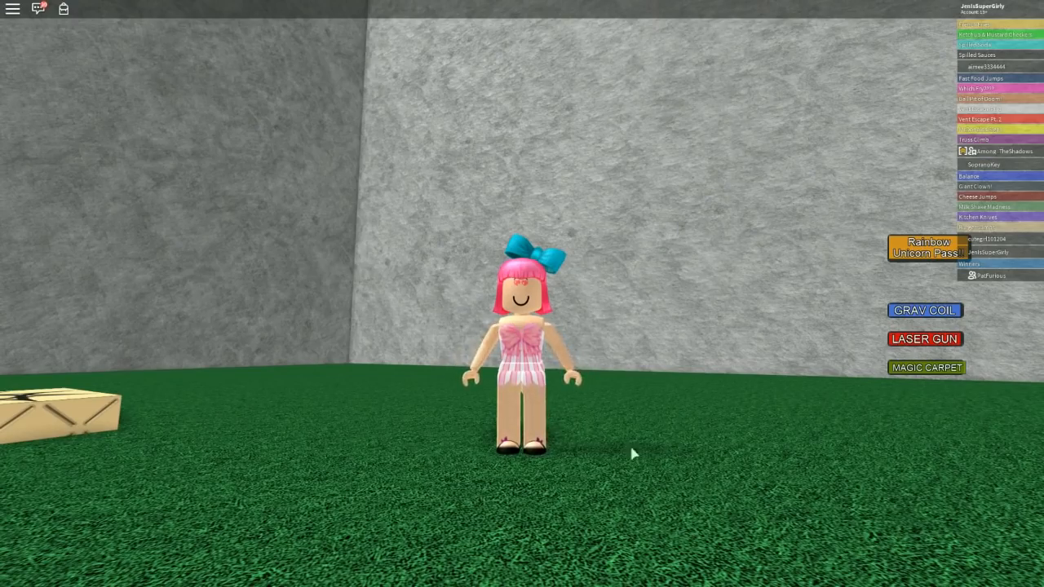